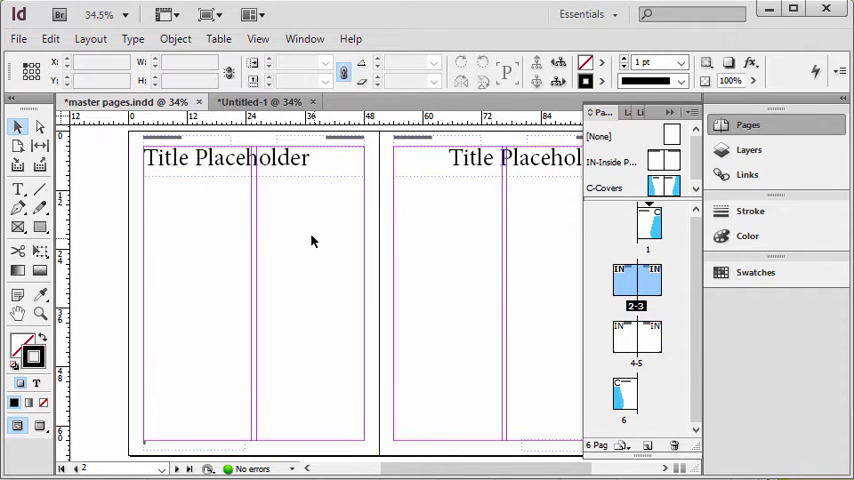
mouse_move(170, 156)
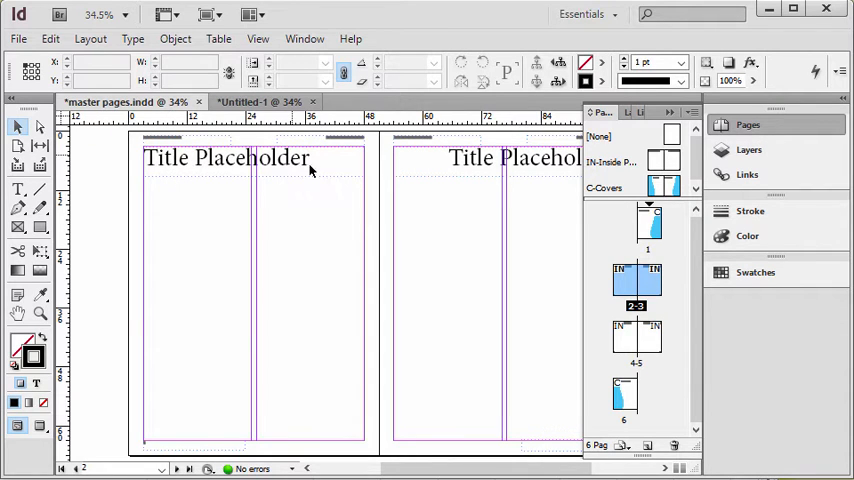
mouse_move(180, 148)
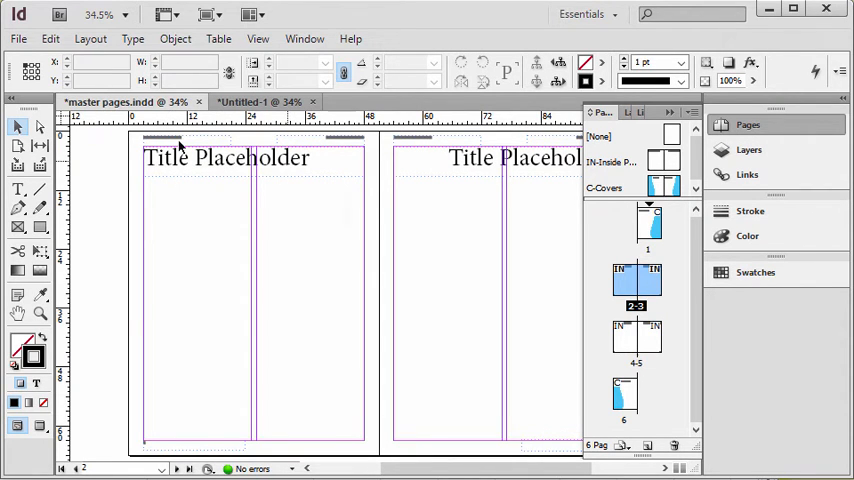
mouse_move(150, 412)
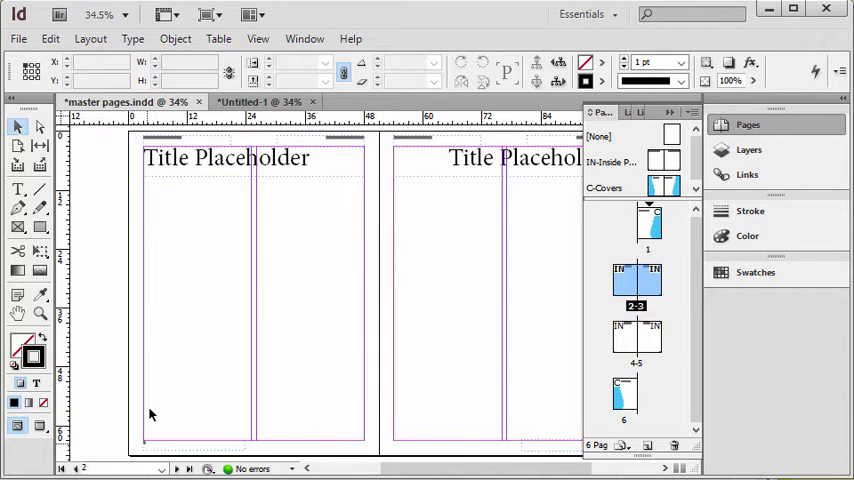
mouse_move(268, 236)
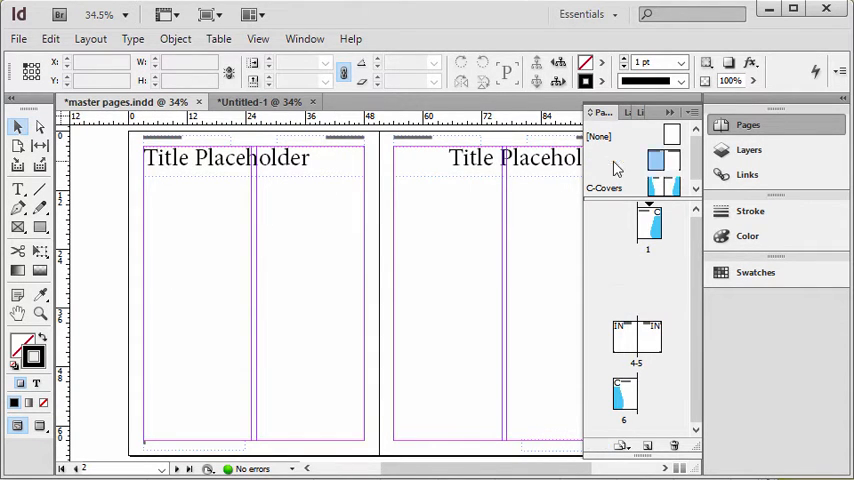
Override the title placeholders and change both pages' titles to 'Title for Page 2'.
click(664, 164)
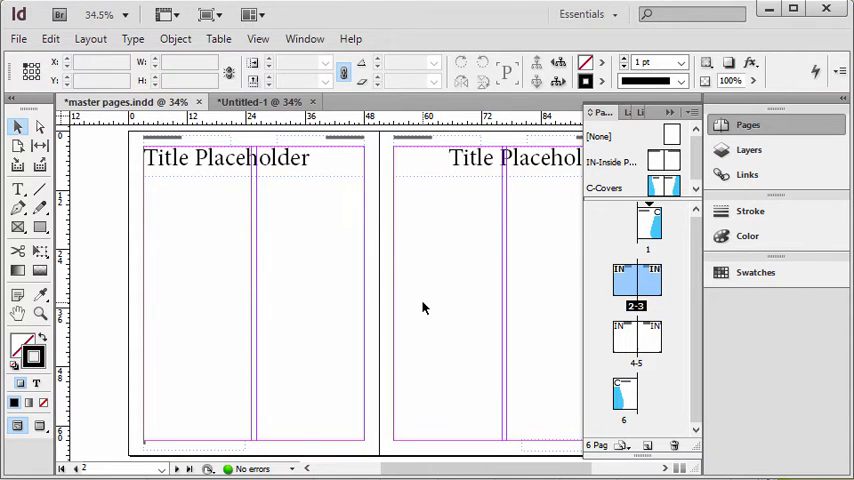
mouse_move(228, 200)
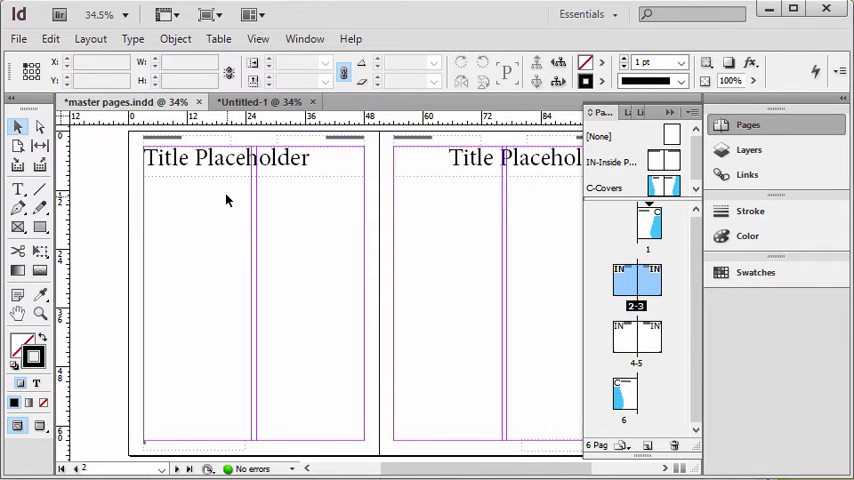
mouse_move(630, 156)
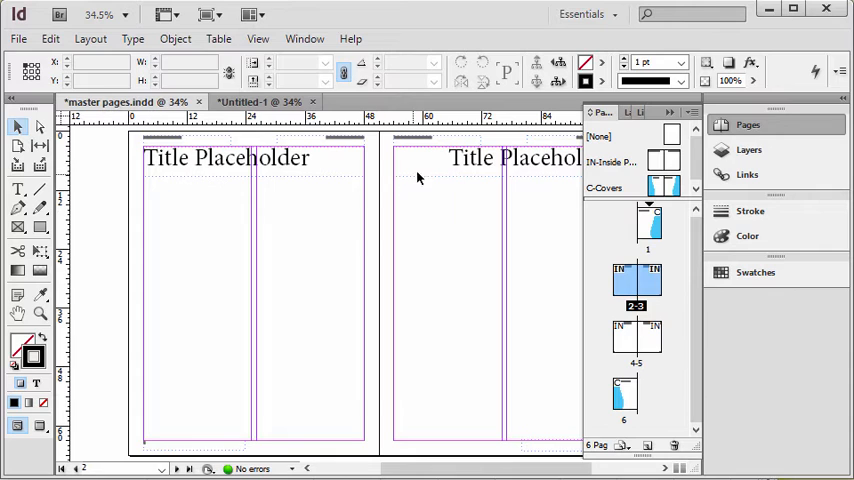
mouse_move(496, 276)
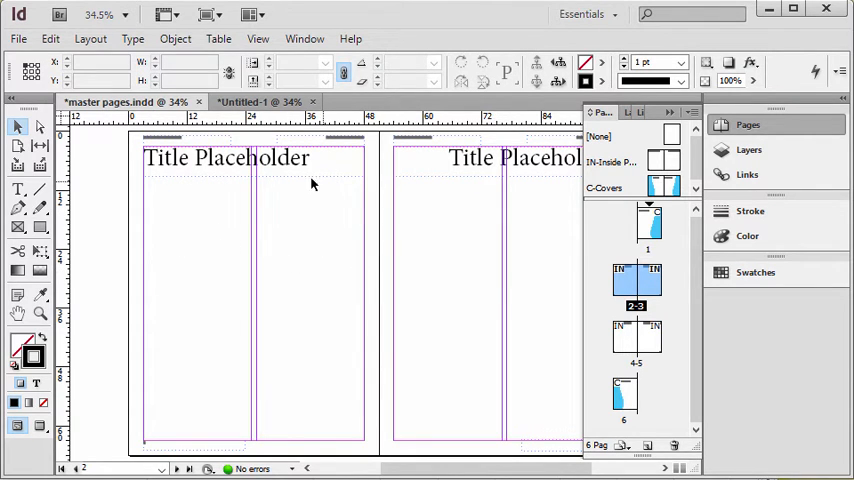
mouse_move(356, 246)
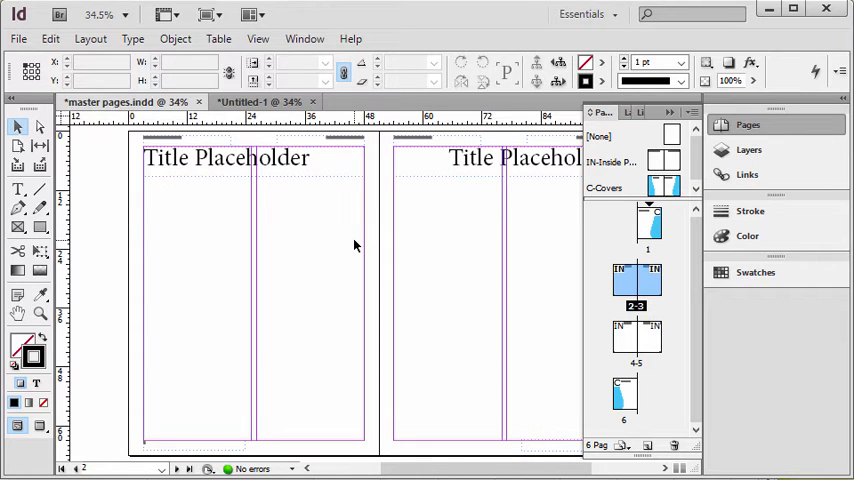
mouse_move(184, 190)
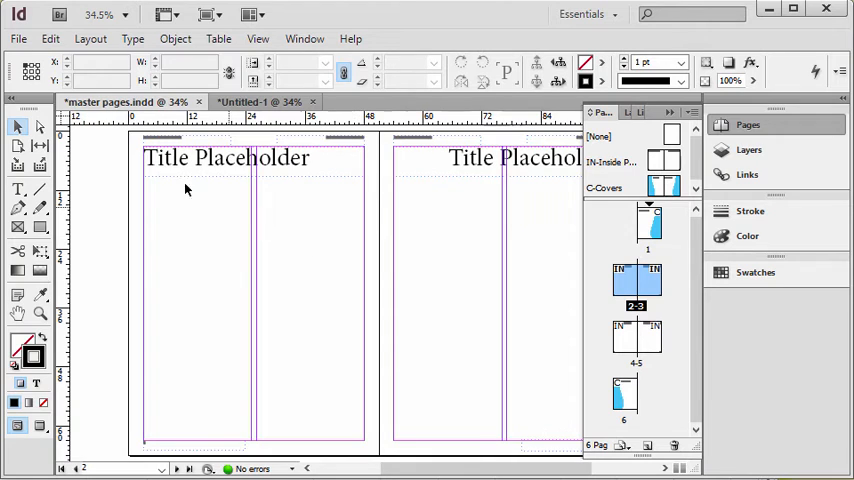
mouse_move(208, 172)
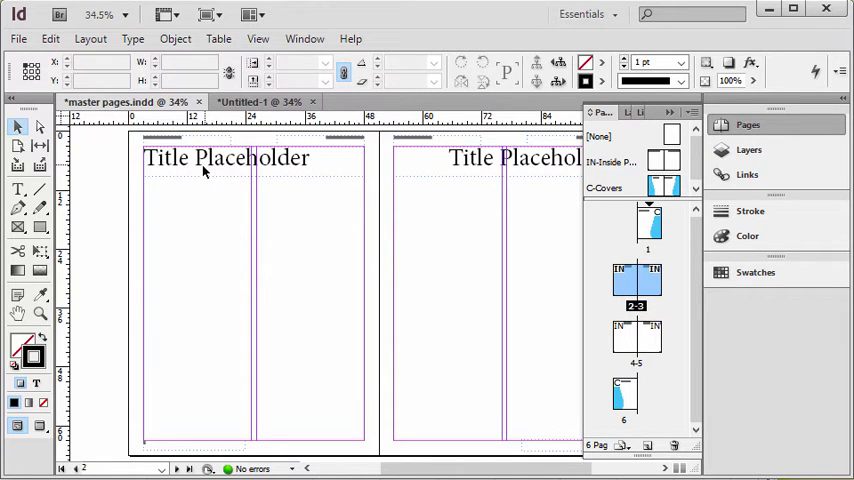
mouse_move(218, 216)
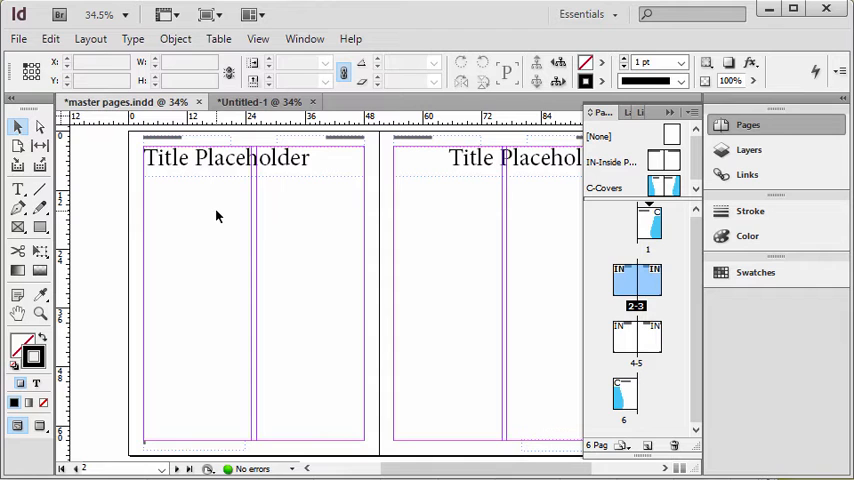
mouse_move(210, 164)
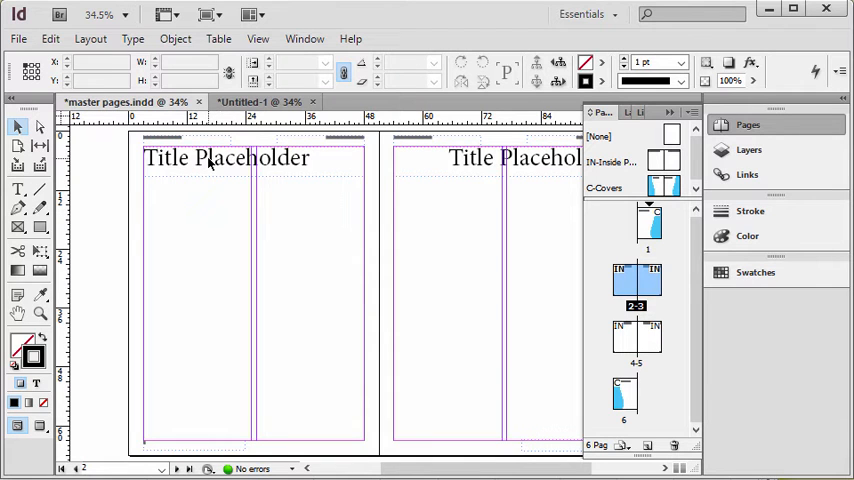
click(224, 158)
text(Title for)
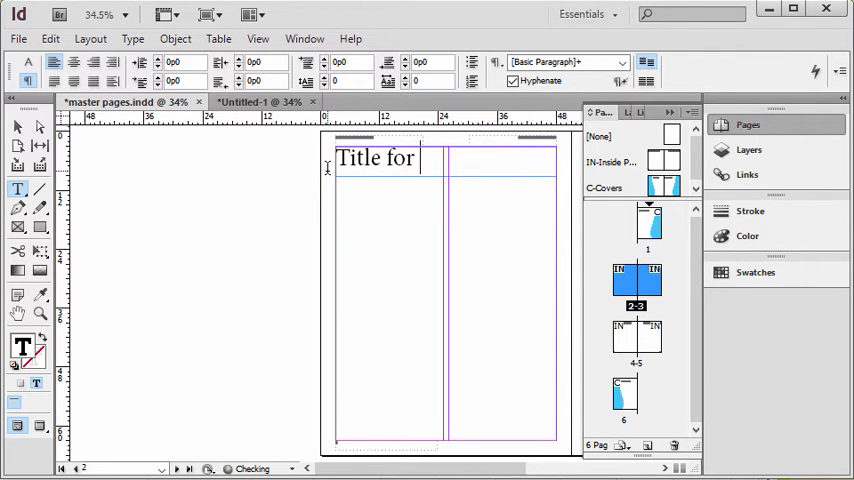
text(Page 2)
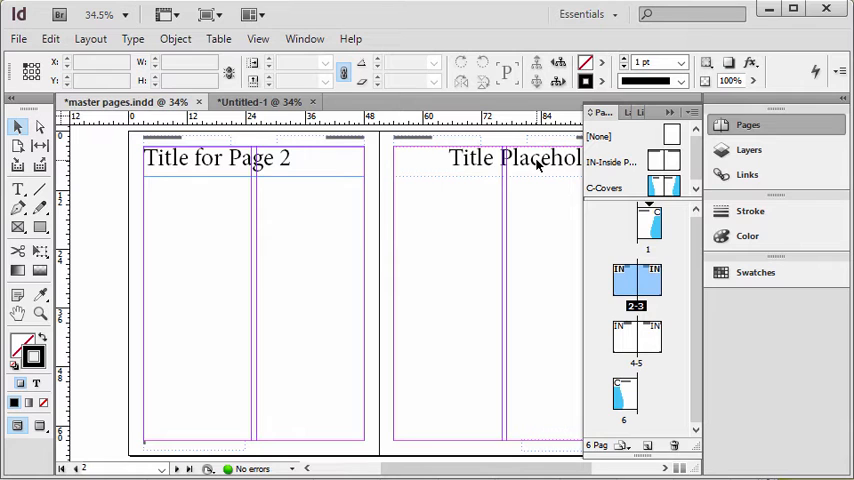
click(490, 160)
text(for Pag)
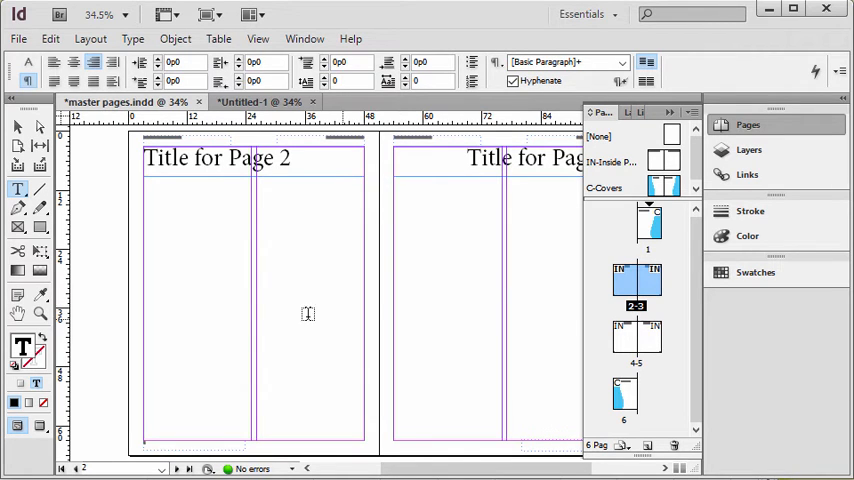
mouse_move(178, 314)
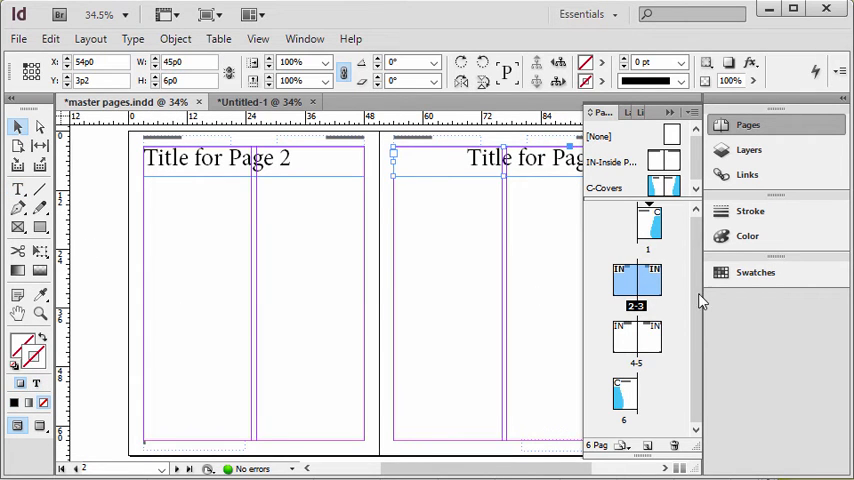
mouse_move(642, 182)
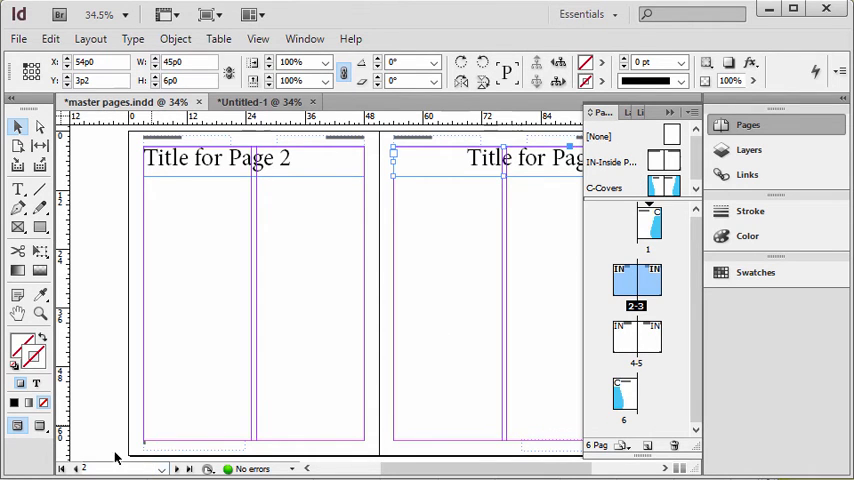
mouse_move(540, 452)
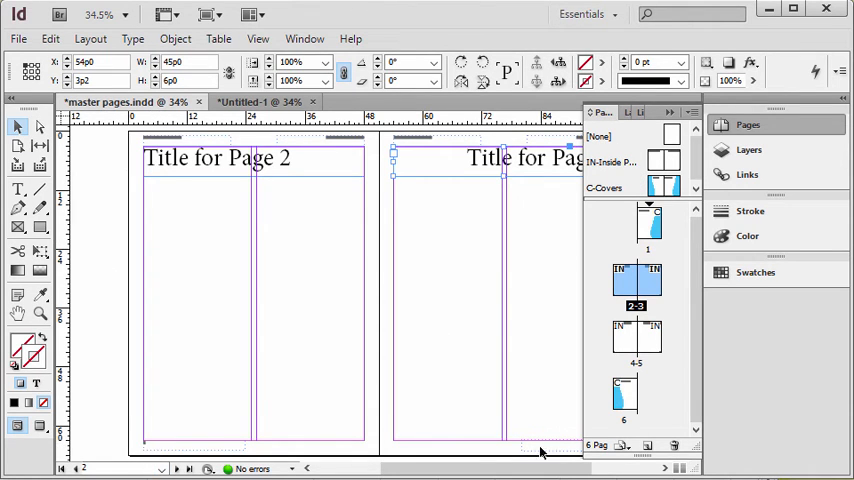
mouse_move(164, 430)
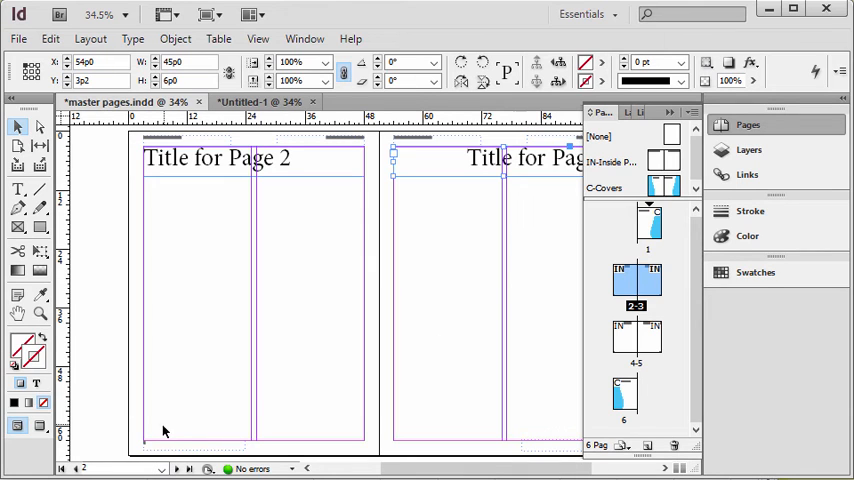
mouse_move(280, 308)
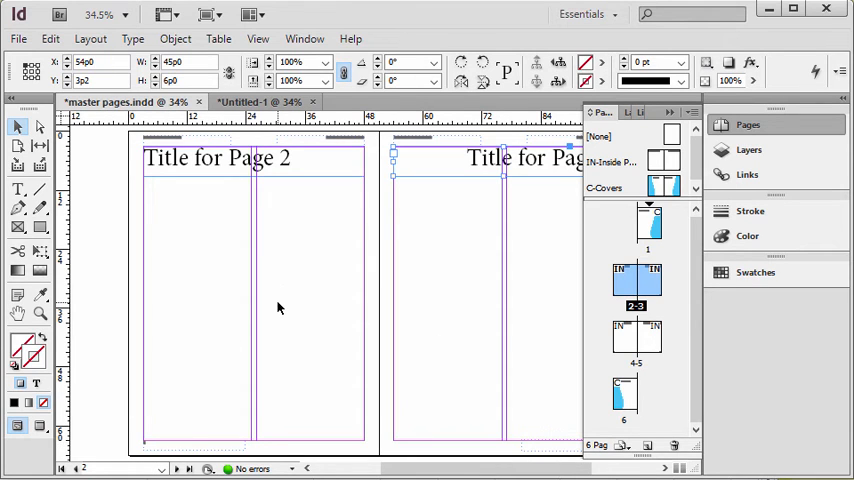
mouse_move(196, 432)
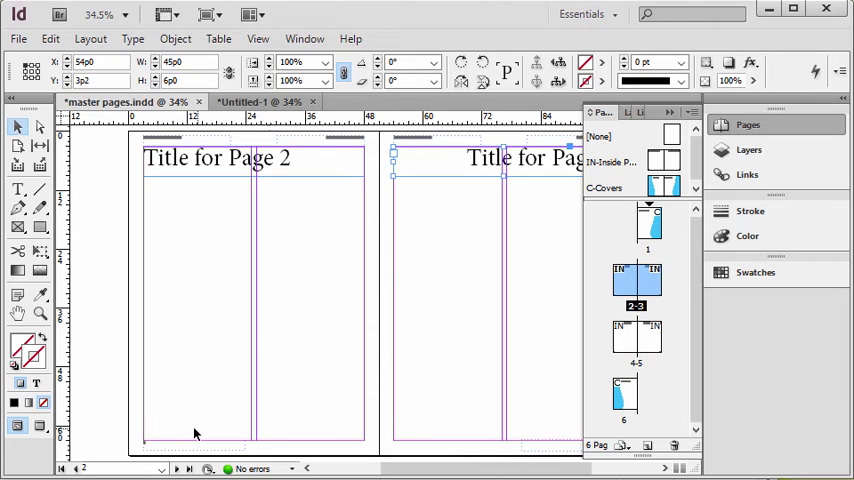
mouse_move(150, 448)
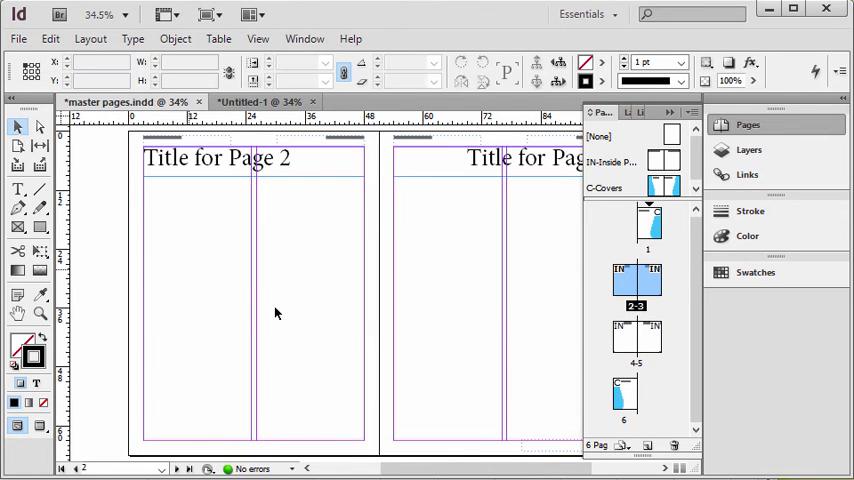
mouse_move(246, 352)
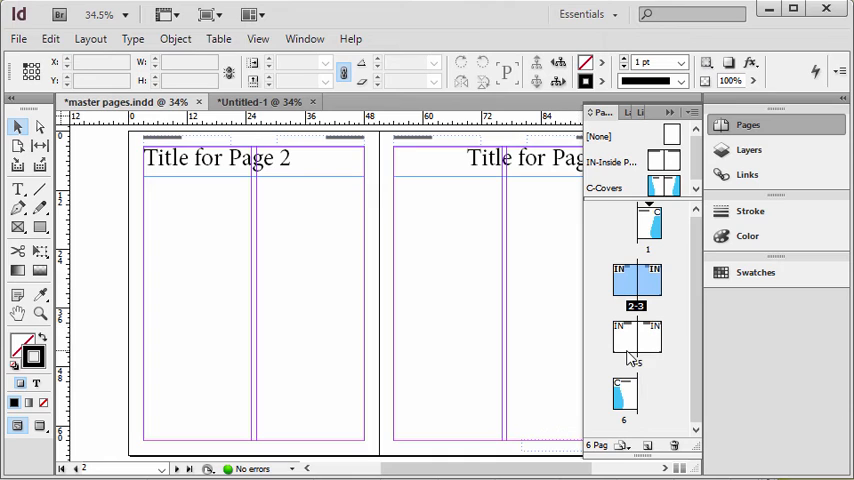
mouse_move(568, 390)
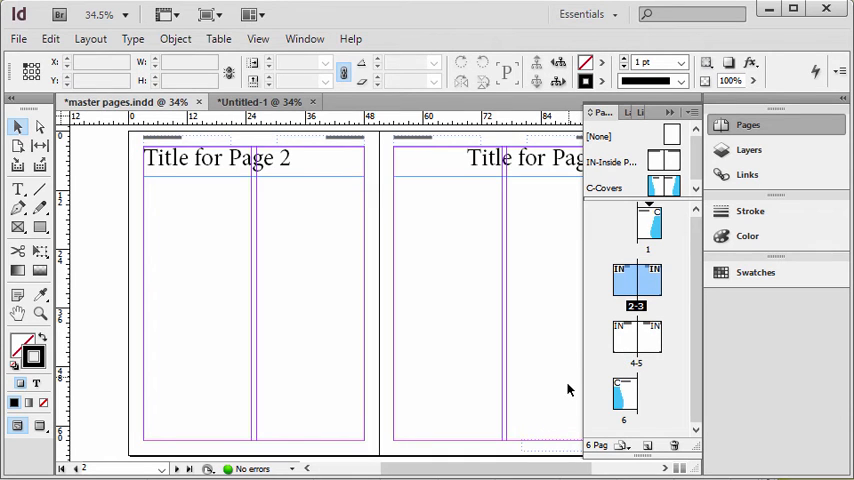
mouse_move(242, 228)
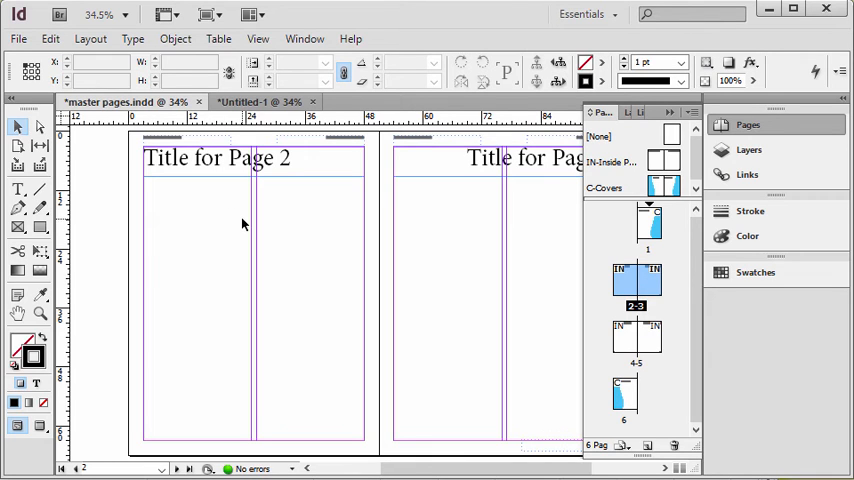
mouse_move(208, 196)
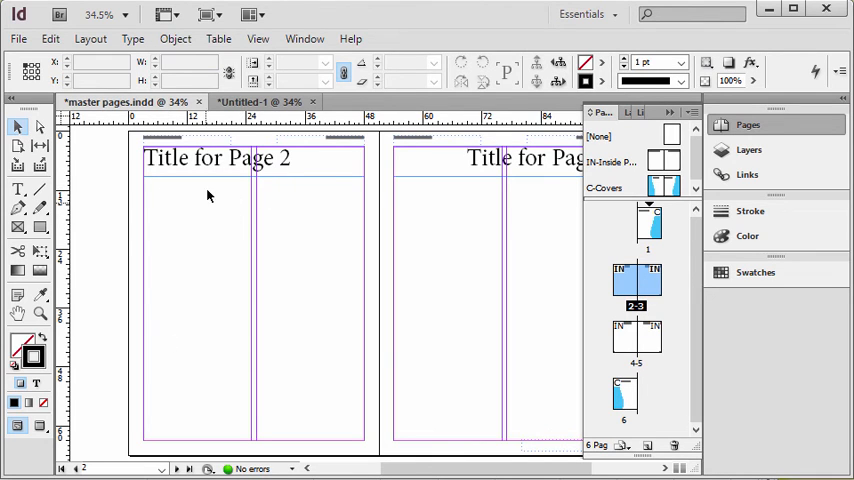
mouse_move(212, 212)
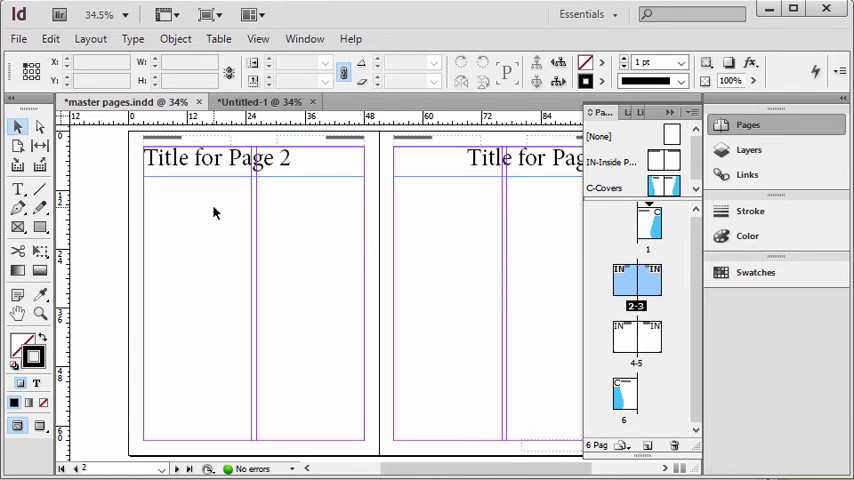
mouse_move(186, 176)
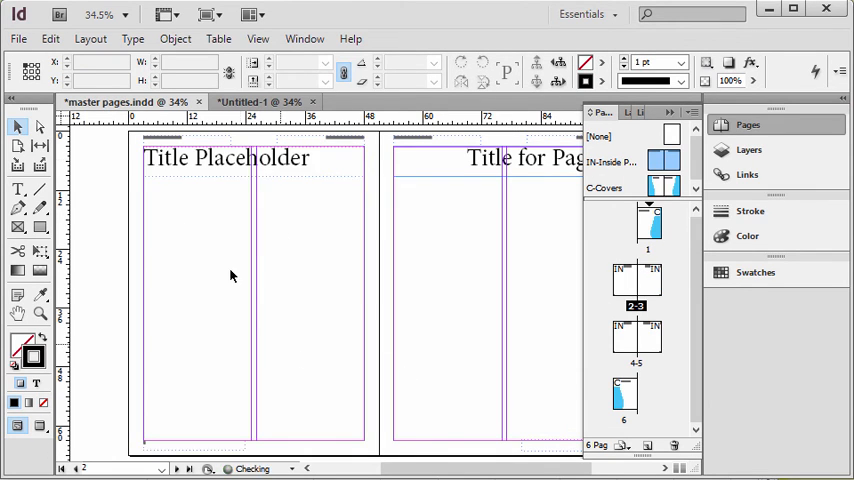
mouse_move(196, 248)
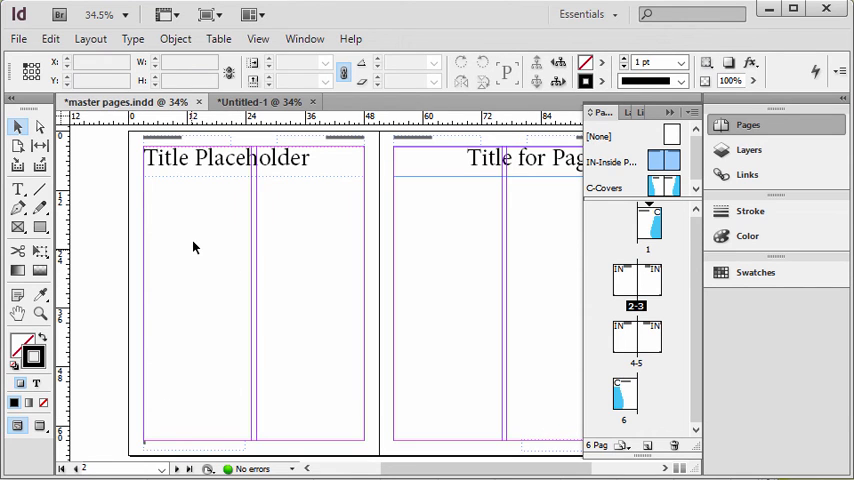
mouse_move(230, 204)
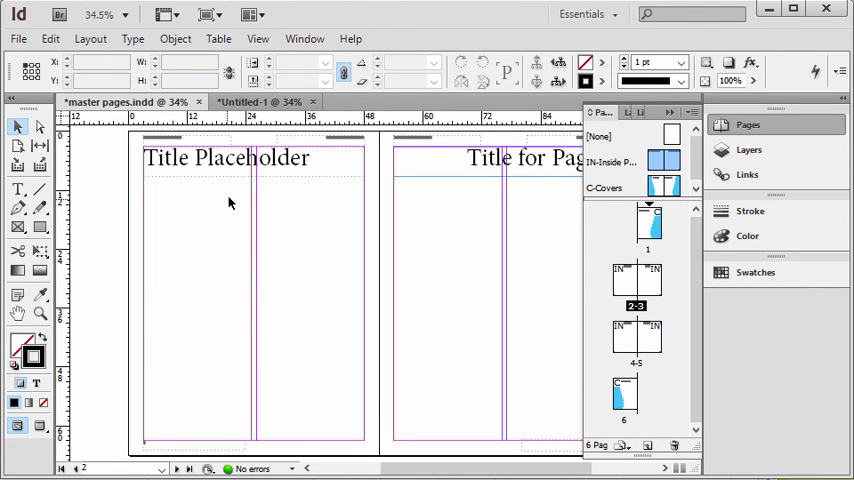
mouse_move(122, 186)
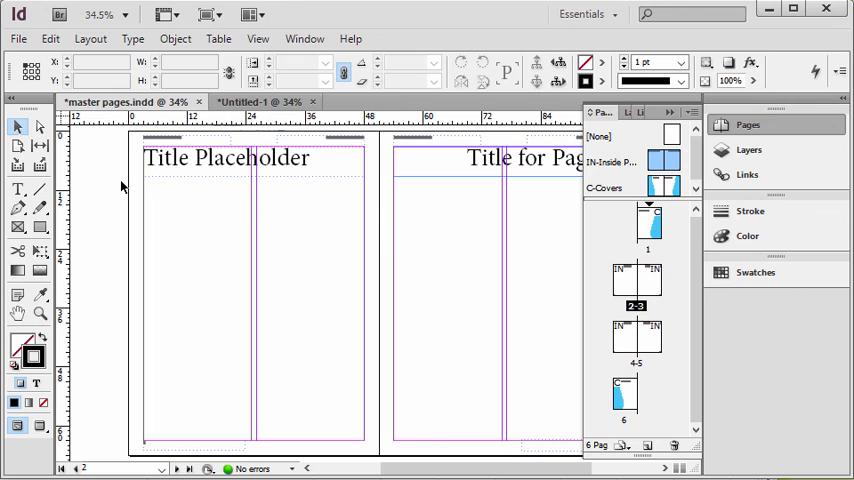
mouse_move(336, 148)
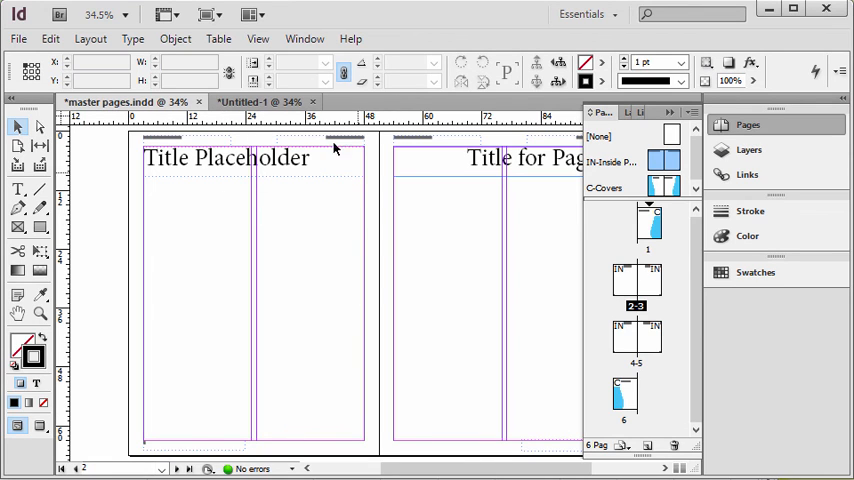
mouse_move(258, 170)
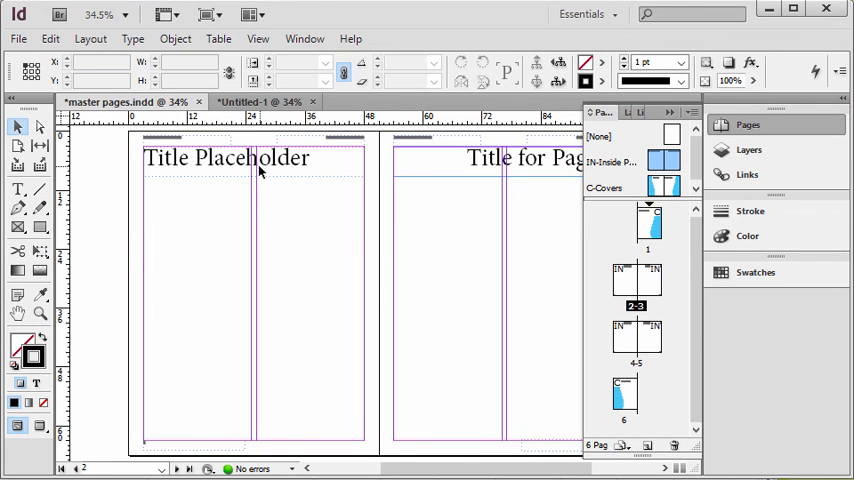
Reapply A-Master to the left page and remove its title frame, keeping the right page's title.
click(224, 158)
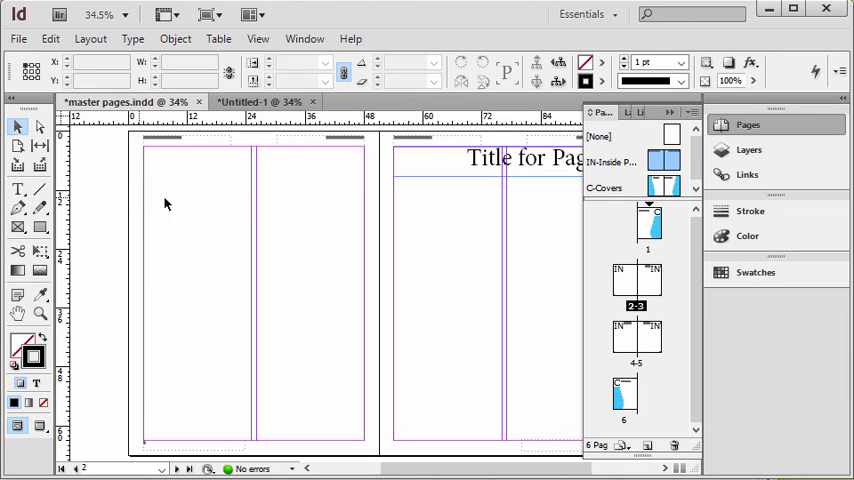
mouse_move(230, 298)
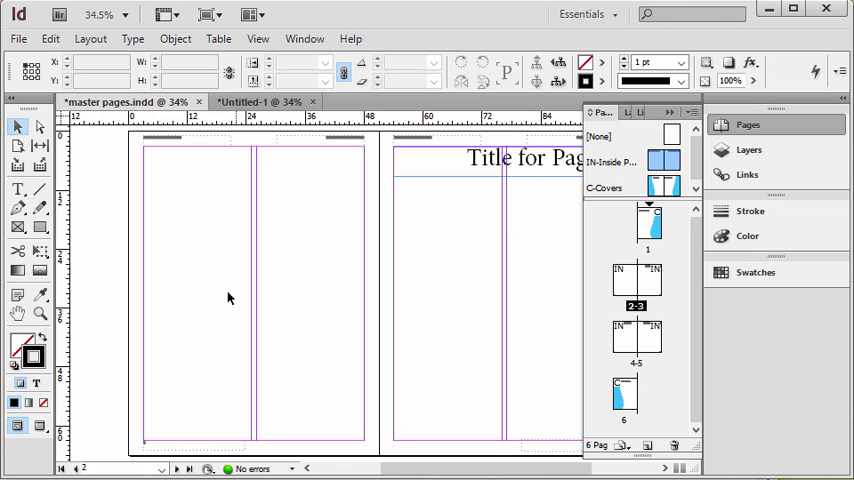
mouse_move(304, 450)
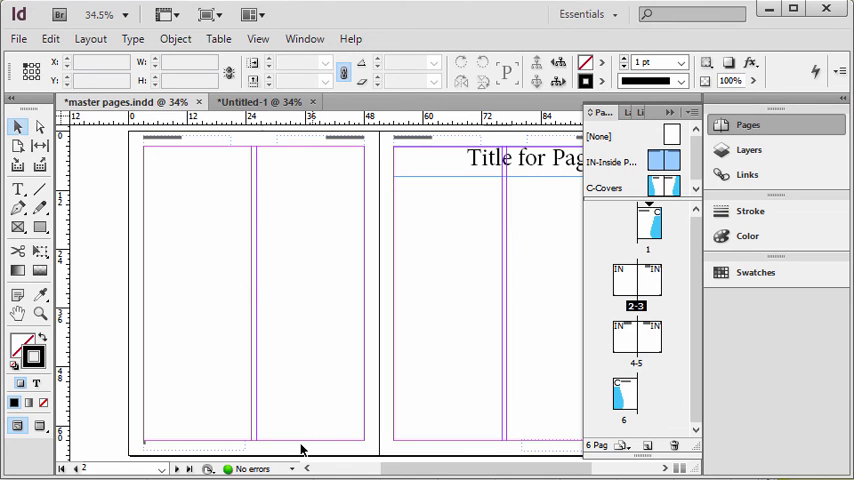
mouse_move(210, 194)
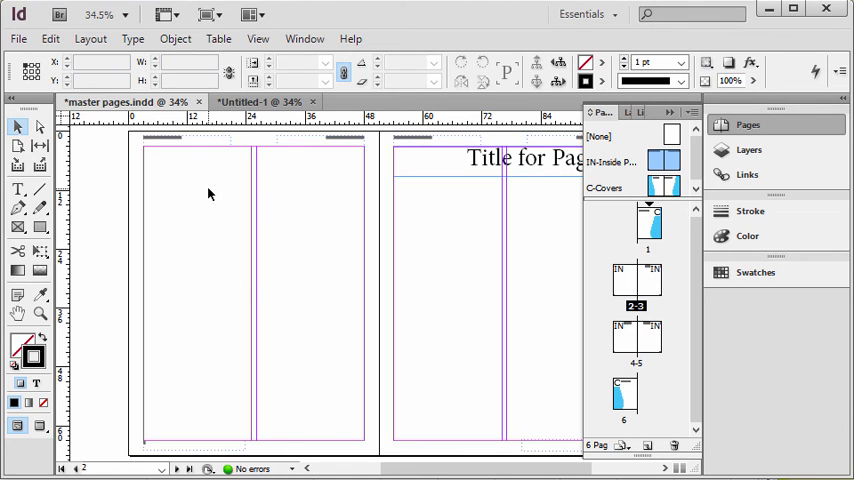